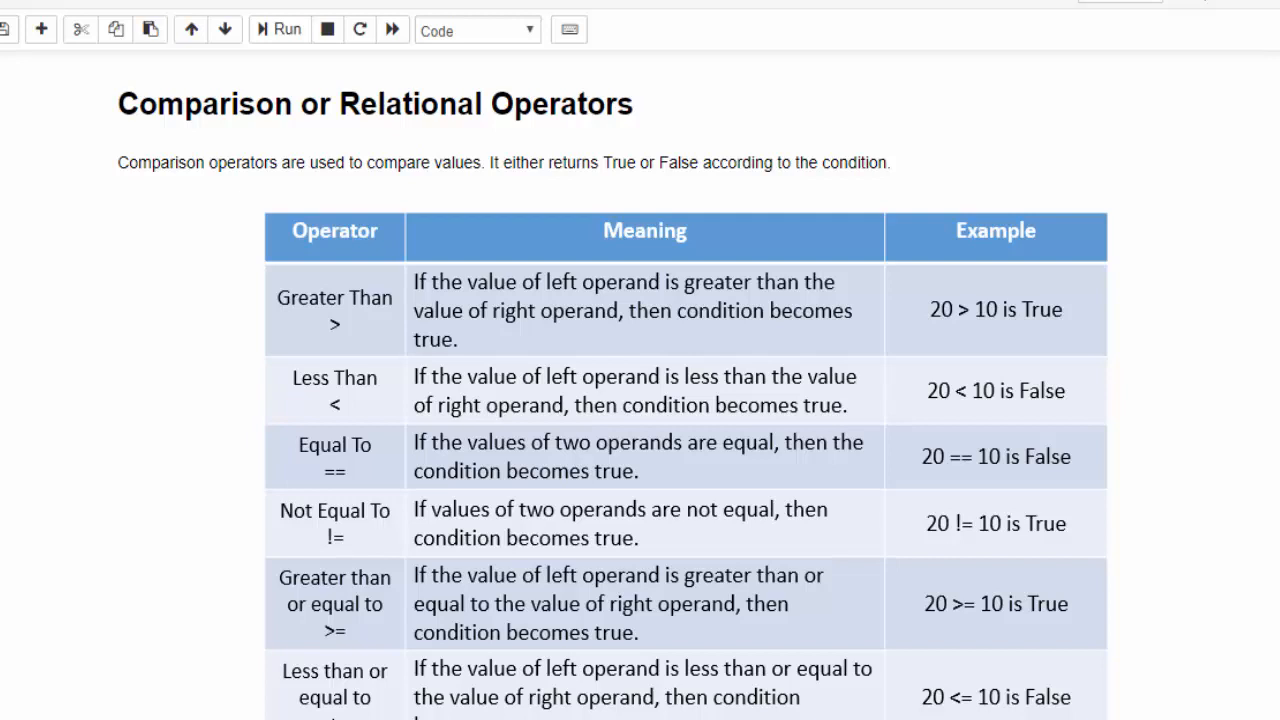
{"action": "mouse_move", "coordinate": [780, 198]}
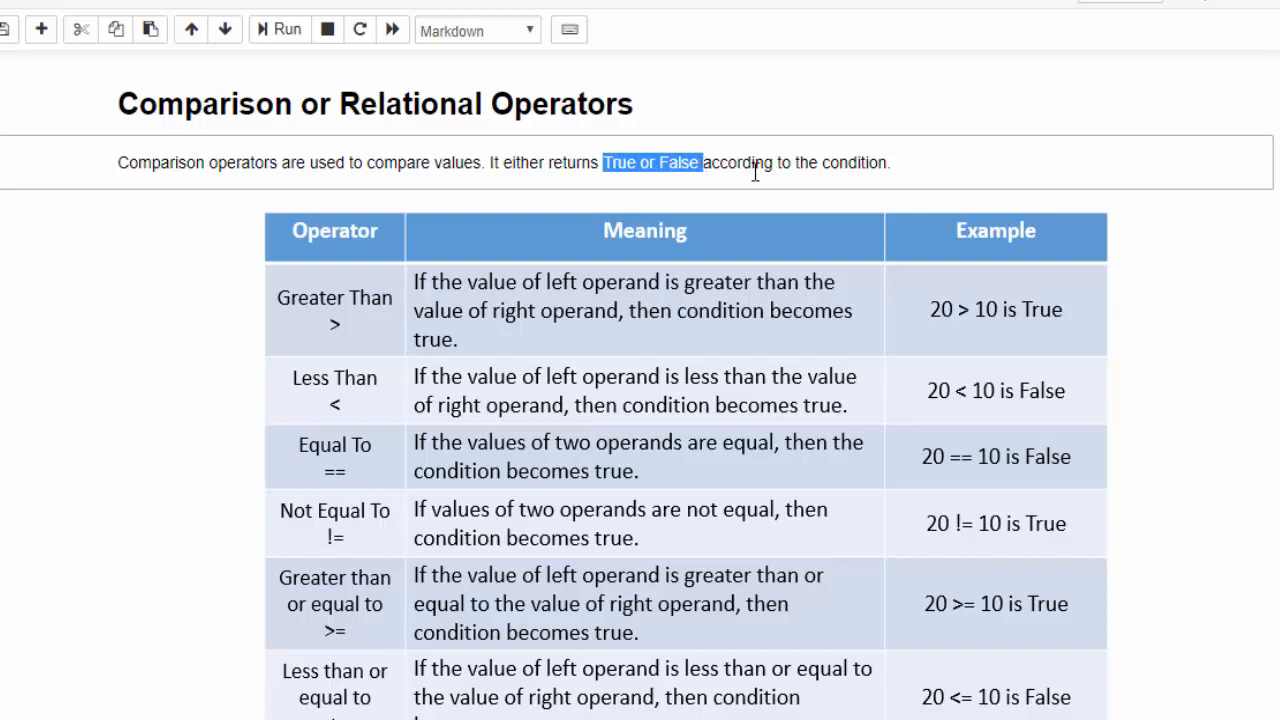
{"action": "mouse_move", "coordinate": [270, 216]}
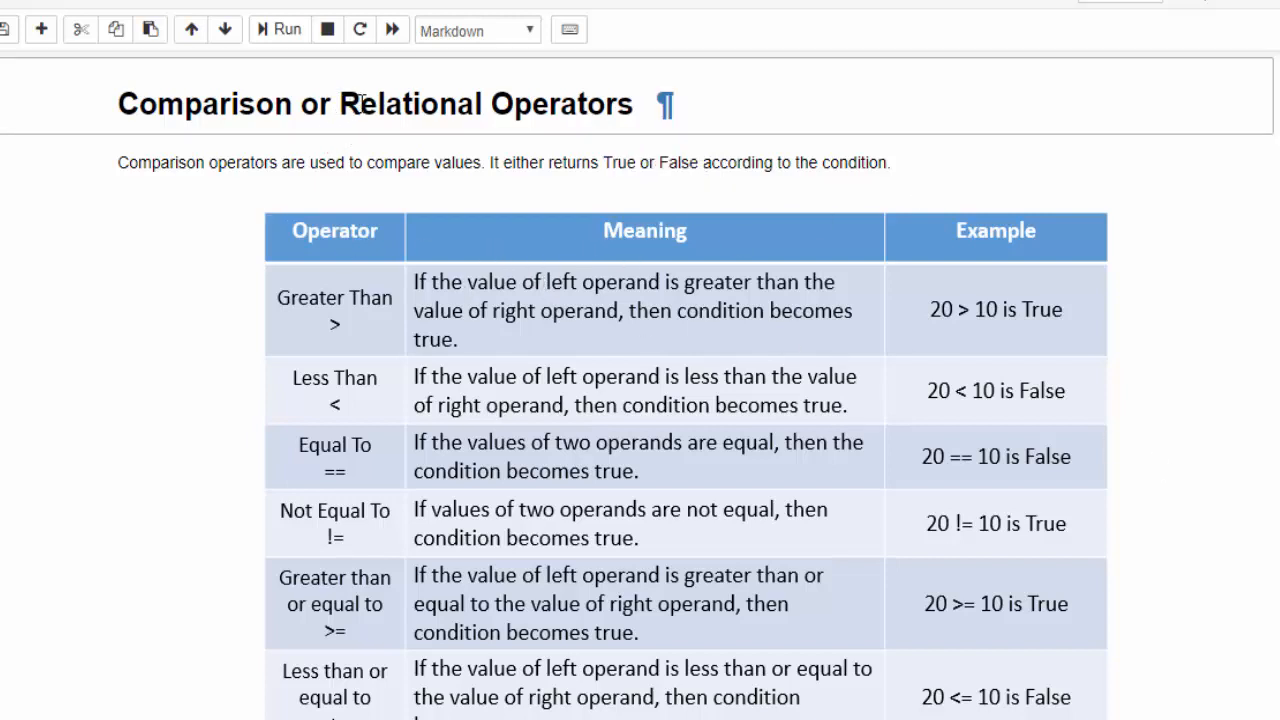
Highlight 'Relational' in the heading and scroll down to the comparison code cell
{"action": "double_click", "coordinate": [412, 104]}
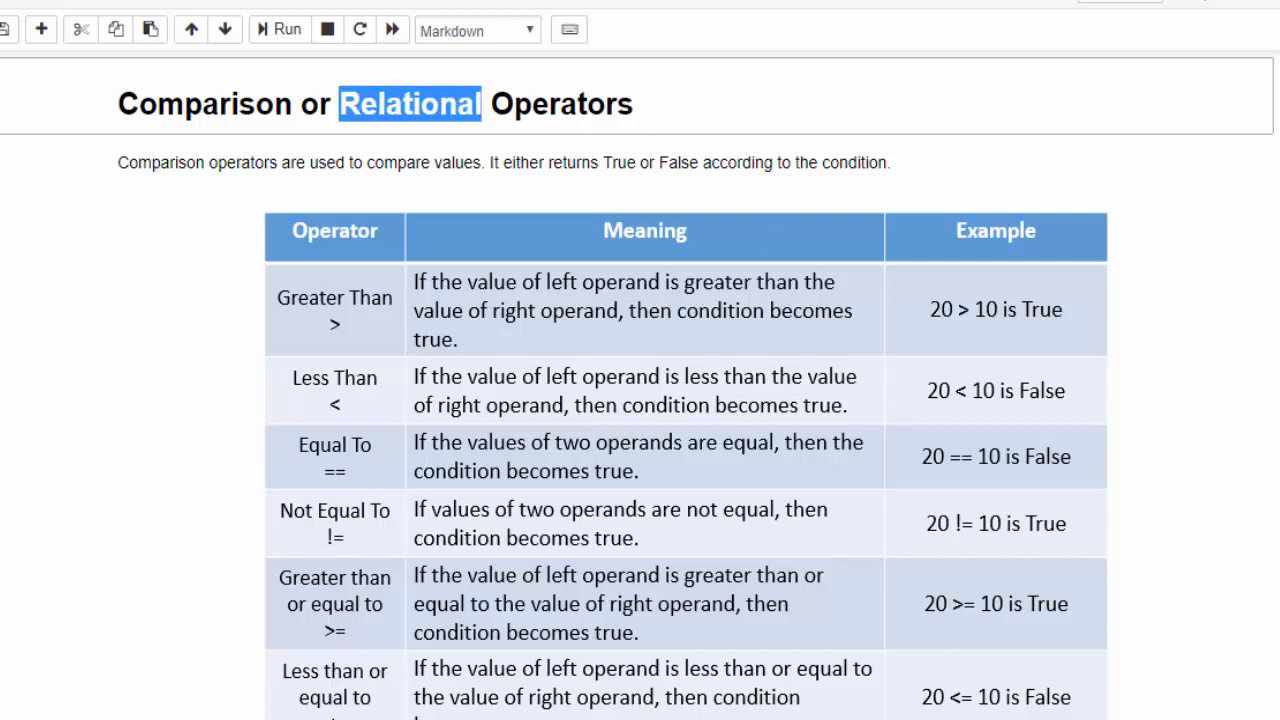
{"action": "scroll", "scroll_direction": "down", "scroll_amount": 3}
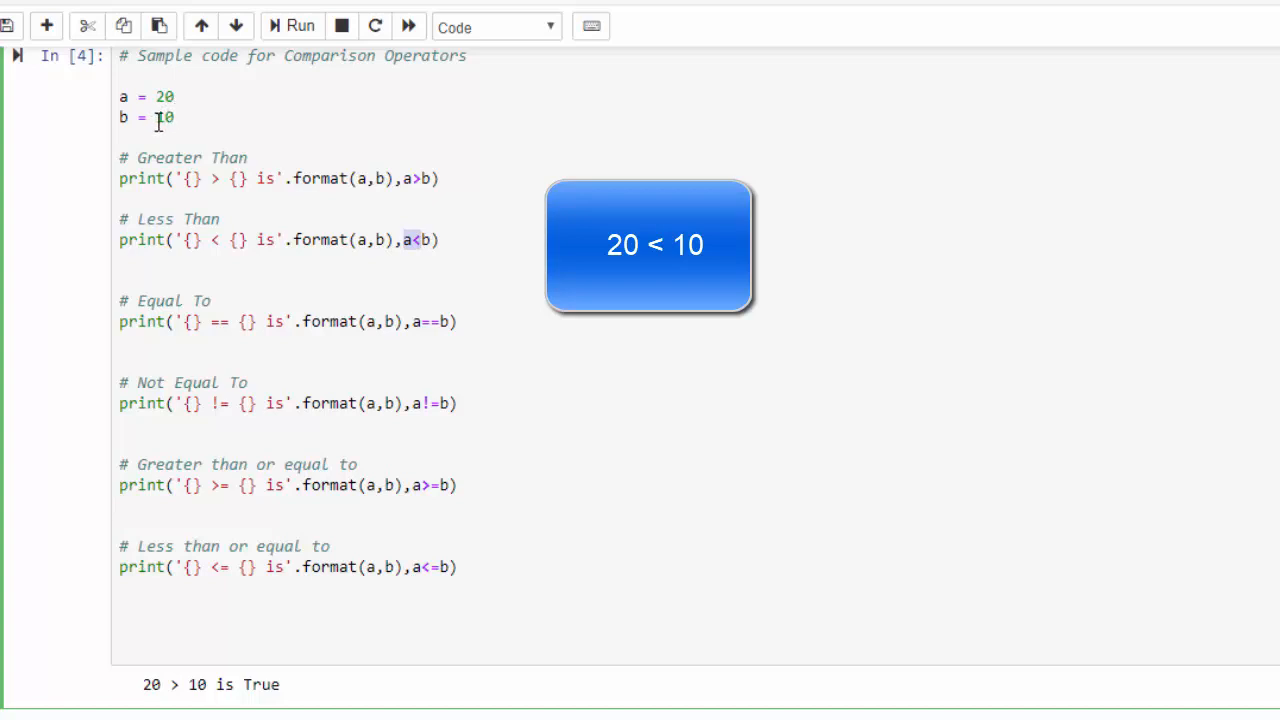
{"action": "left_click", "coordinate": [438, 240]}
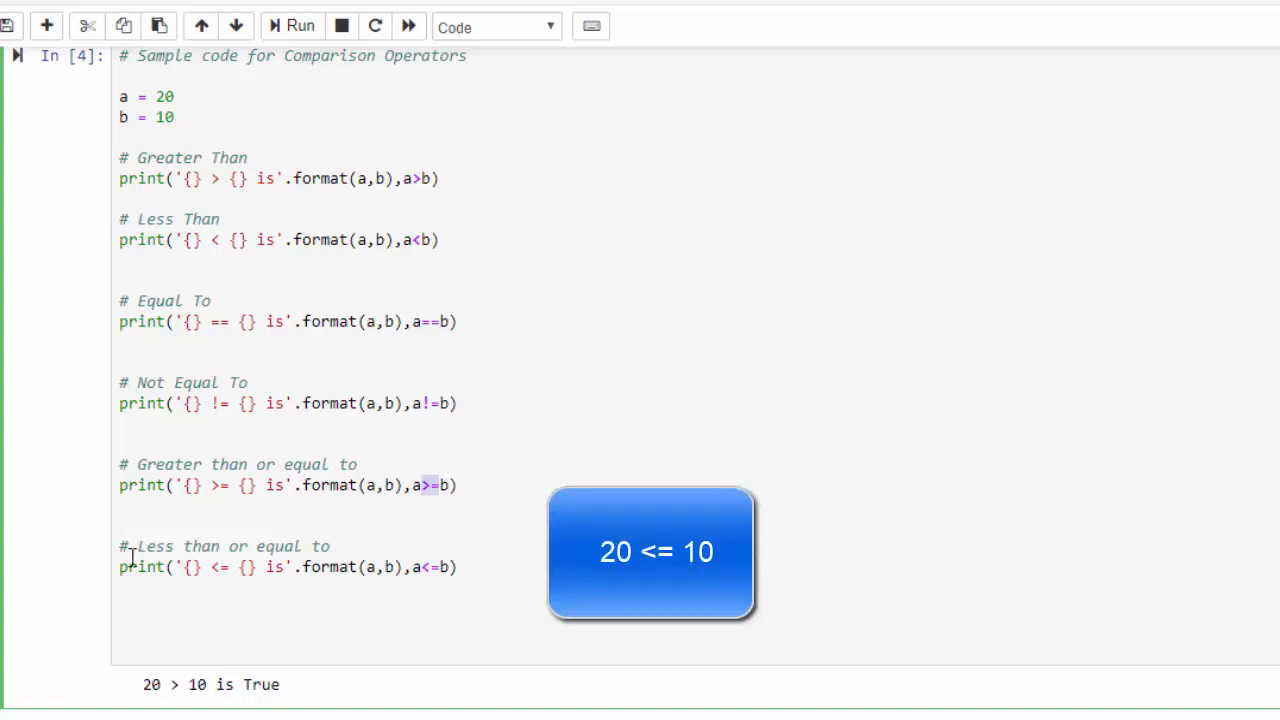
{"action": "mouse_move", "coordinate": [422, 576]}
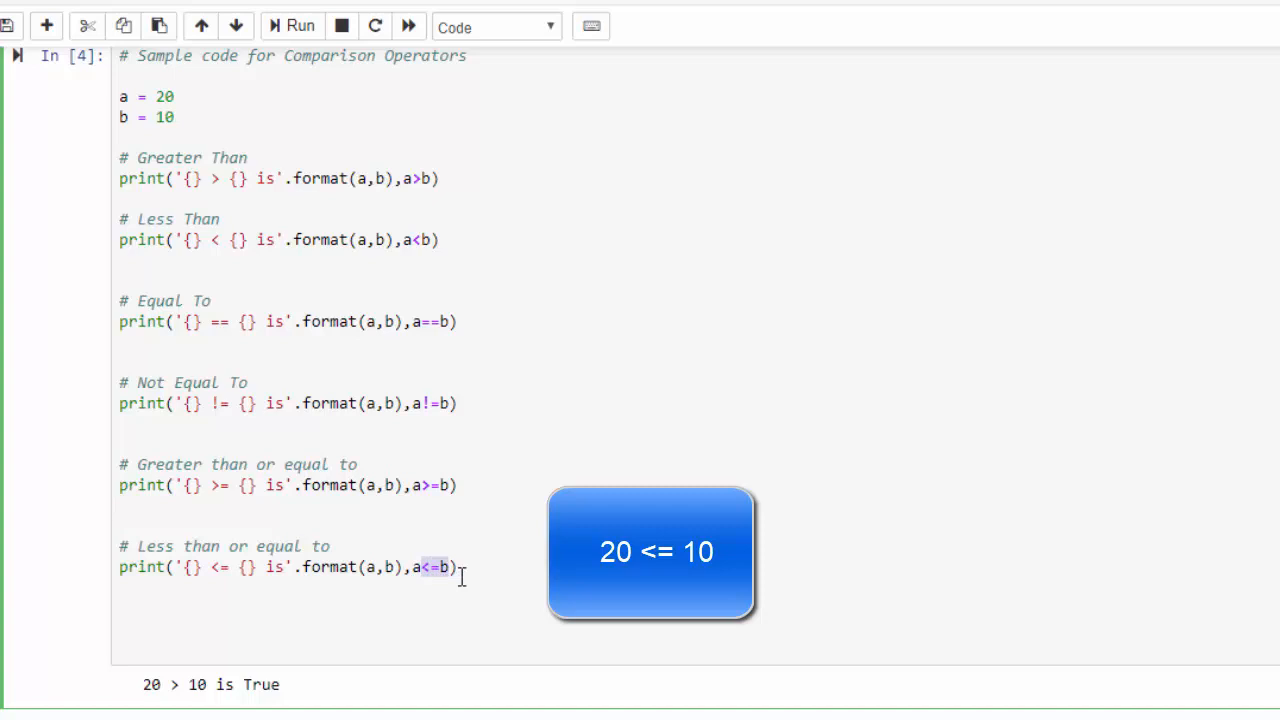
{"action": "left_click", "coordinate": [462, 572]}
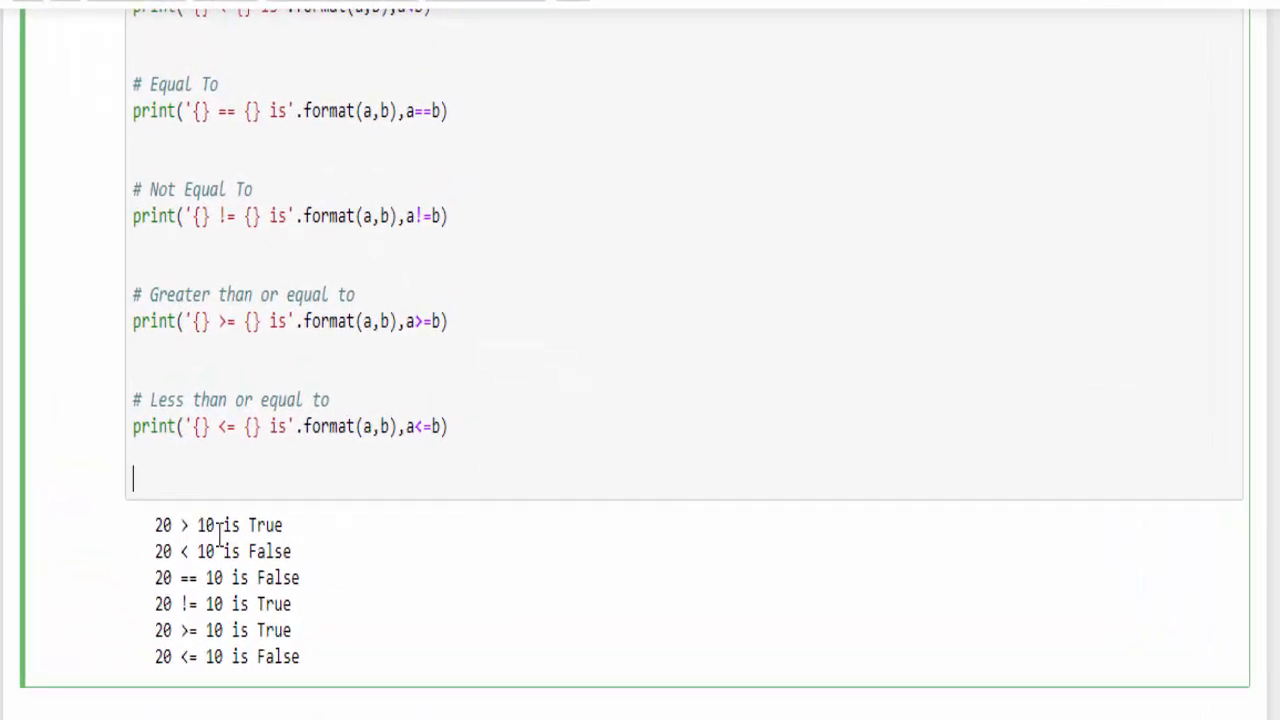
{"action": "mouse_move", "coordinate": [146, 576]}
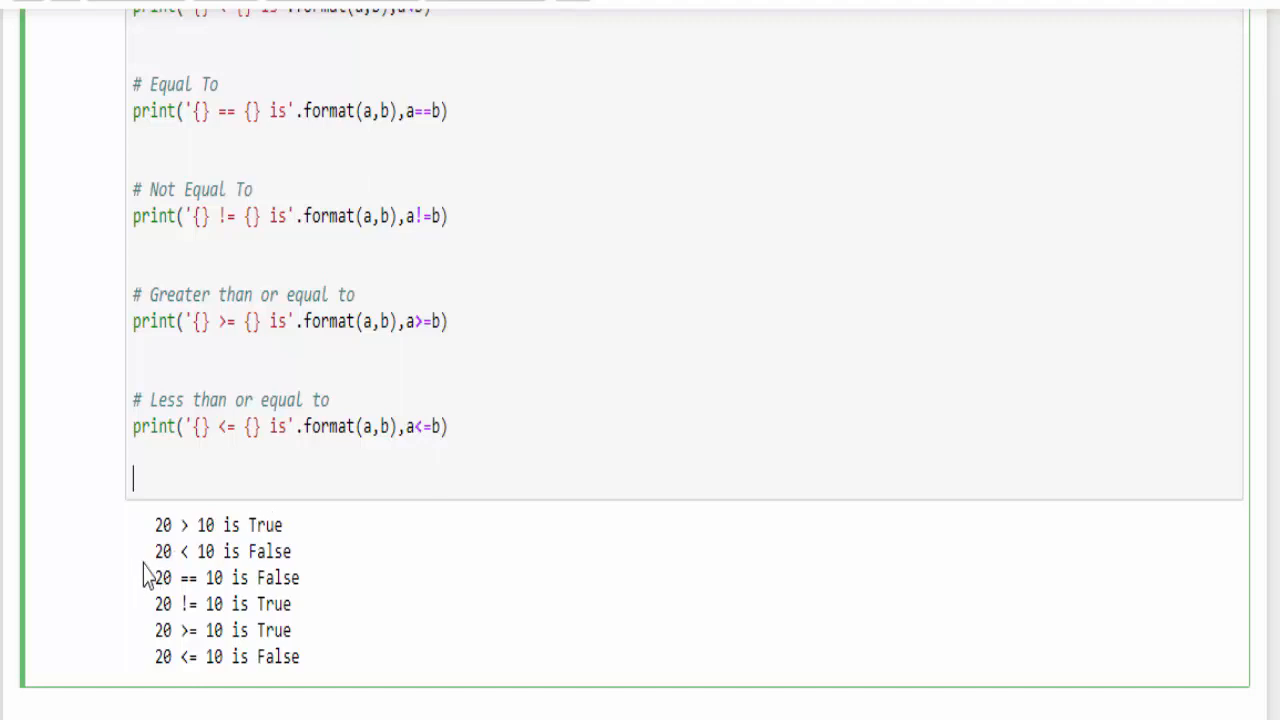
{"action": "mouse_move", "coordinate": [240, 556]}
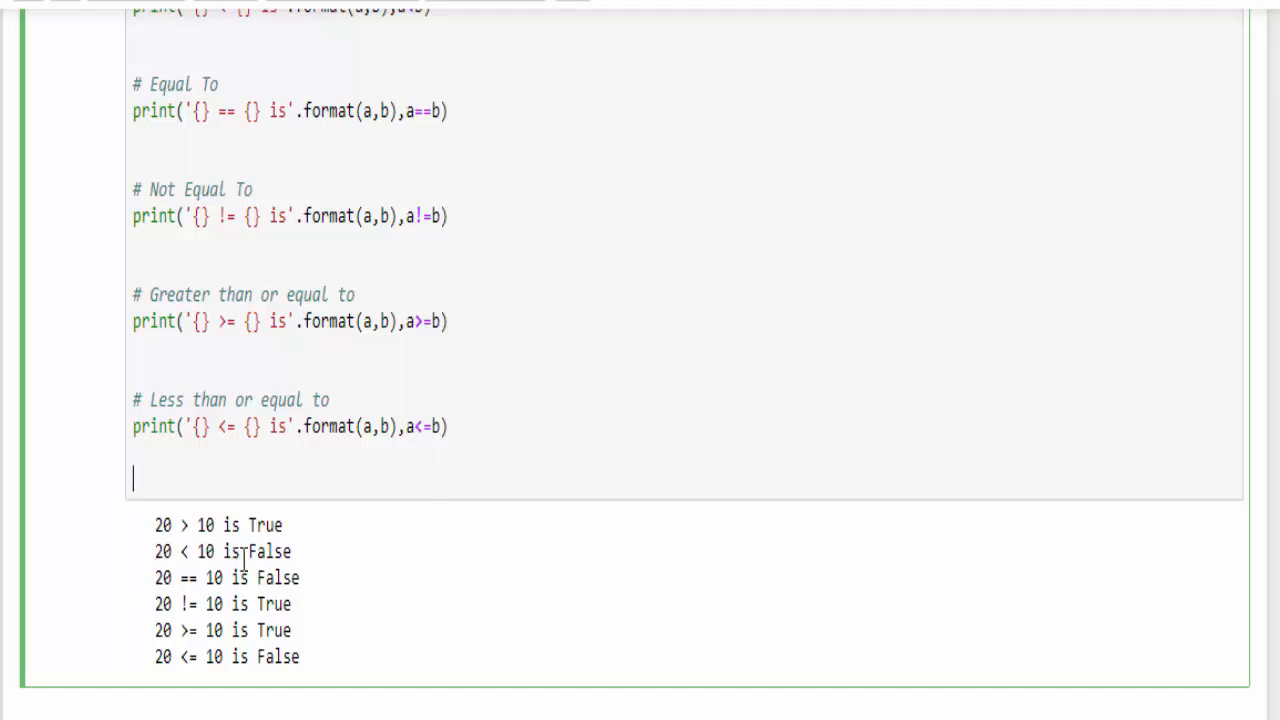
{"action": "double_click", "coordinate": [270, 552]}
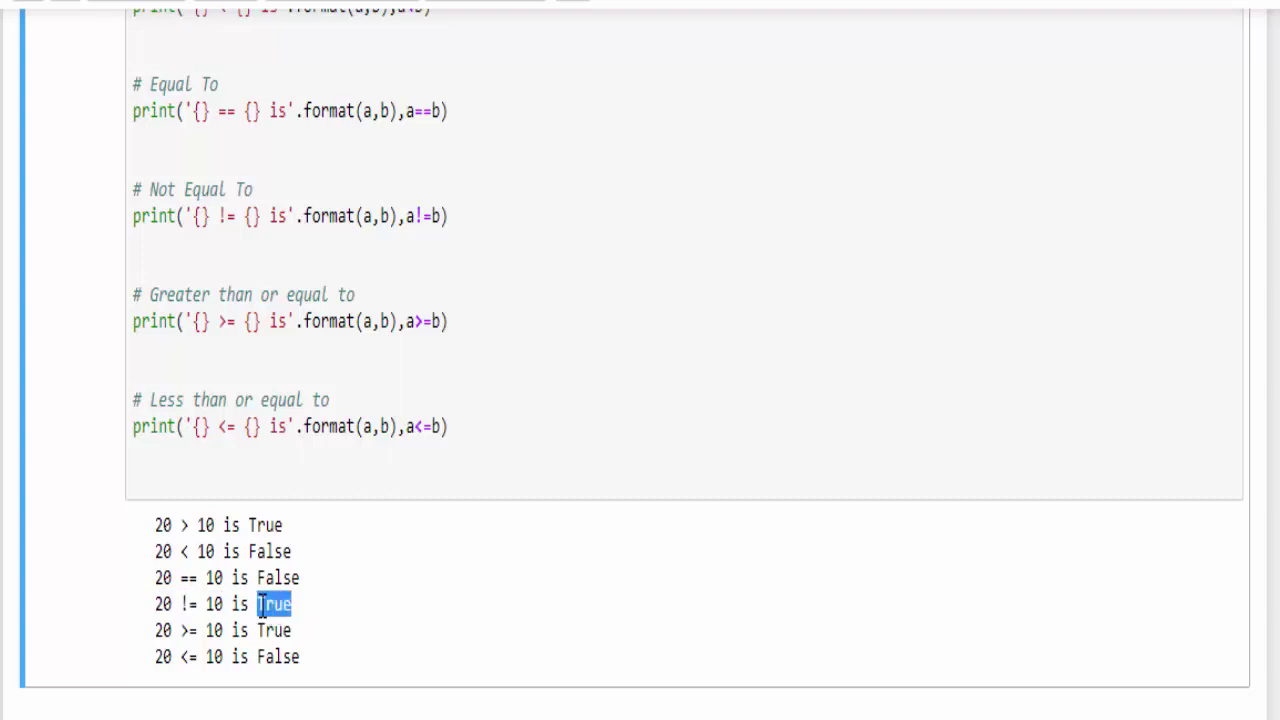
{"action": "double_click", "coordinate": [164, 632]}
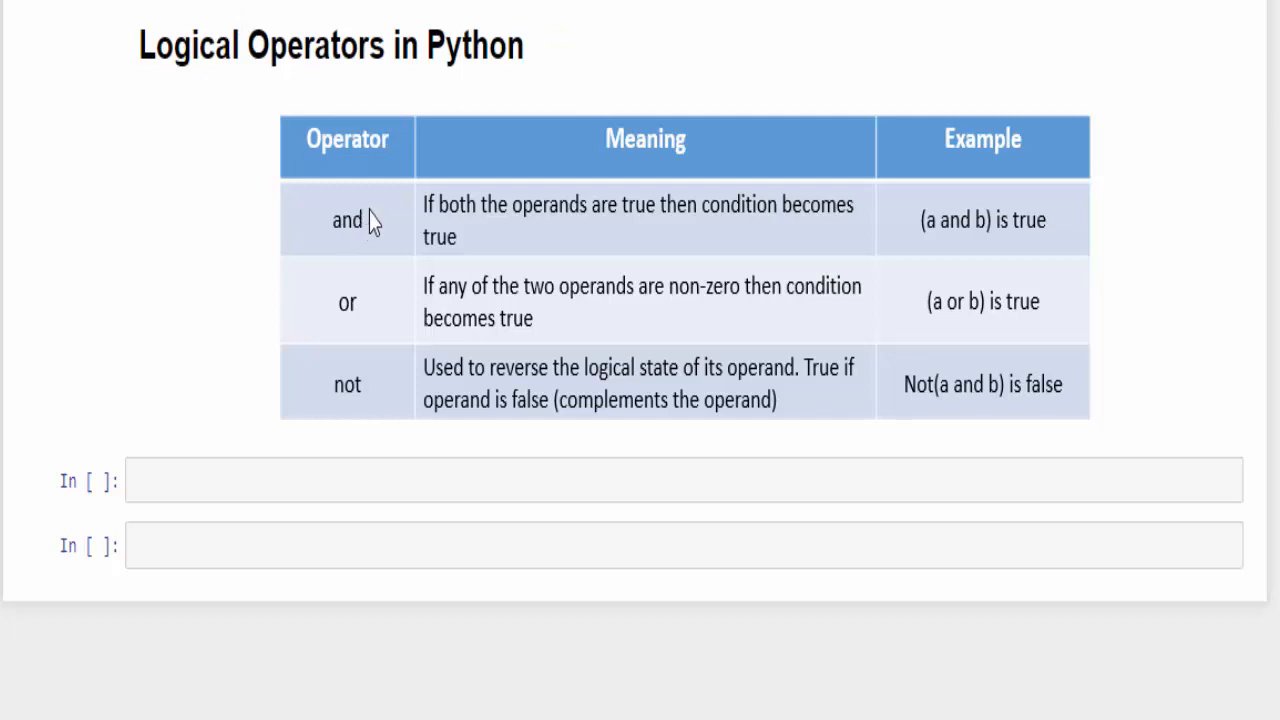
{"action": "mouse_move", "coordinate": [344, 388]}
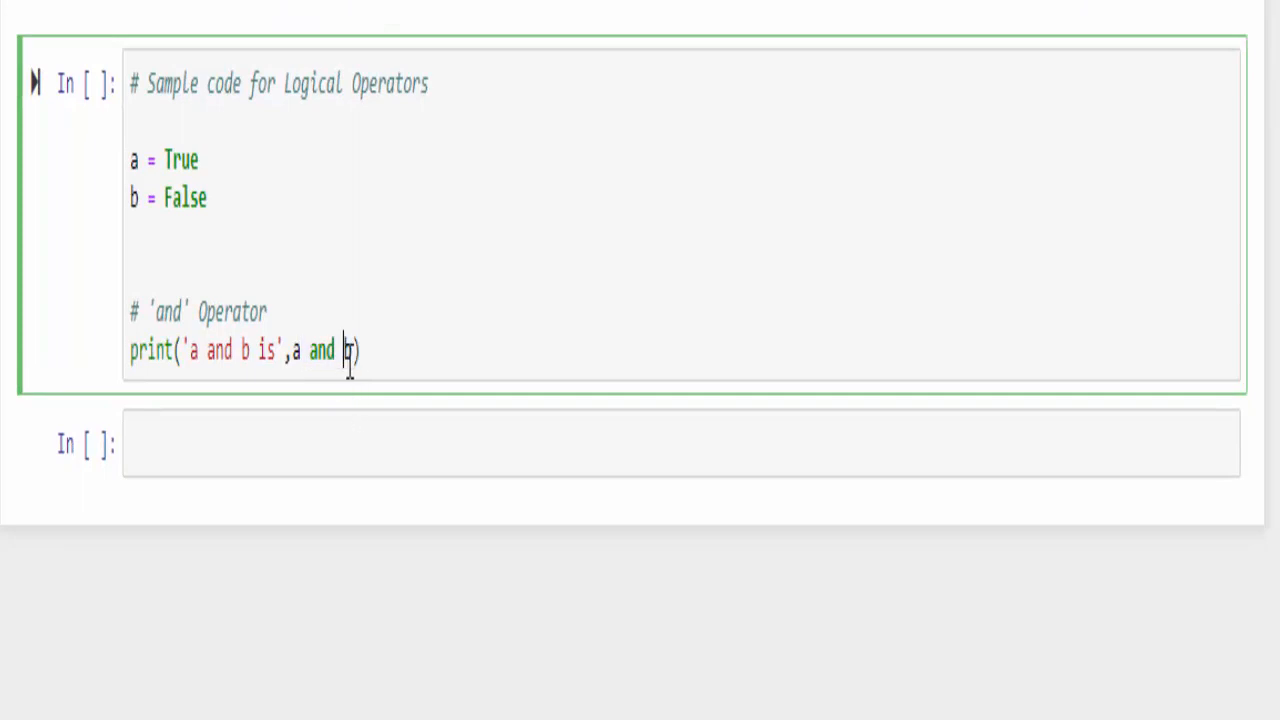
Finish the a and b example, then begin adding x = 50 below it in the logical operators cell
{"action": "type", "text": "b"}
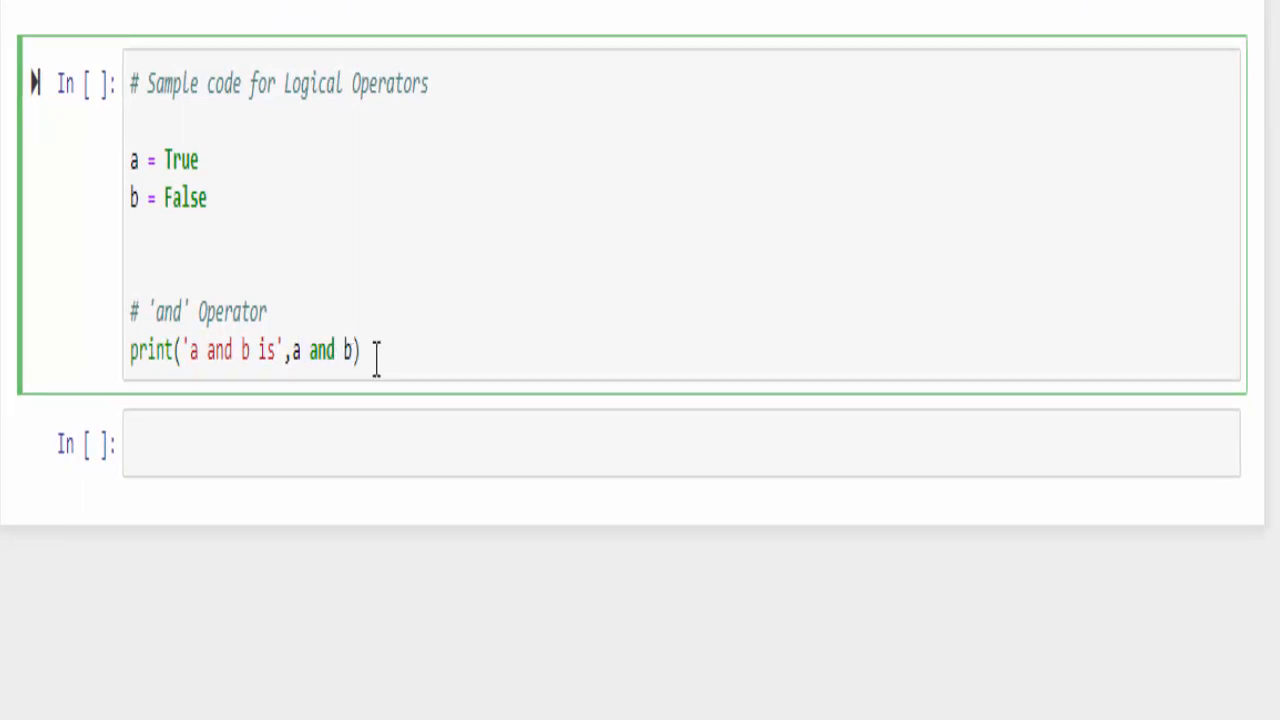
{"action": "mouse_move", "coordinate": [492, 350]}
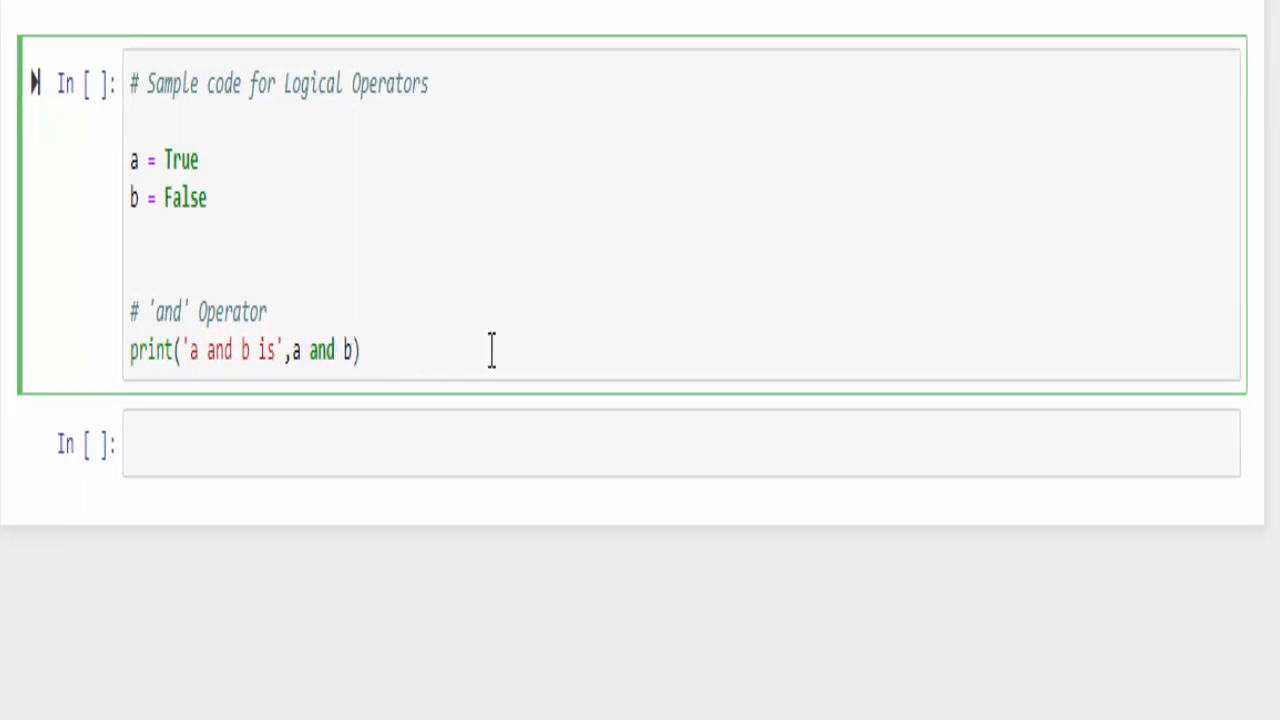
{"action": "left_click", "coordinate": [344, 352]}
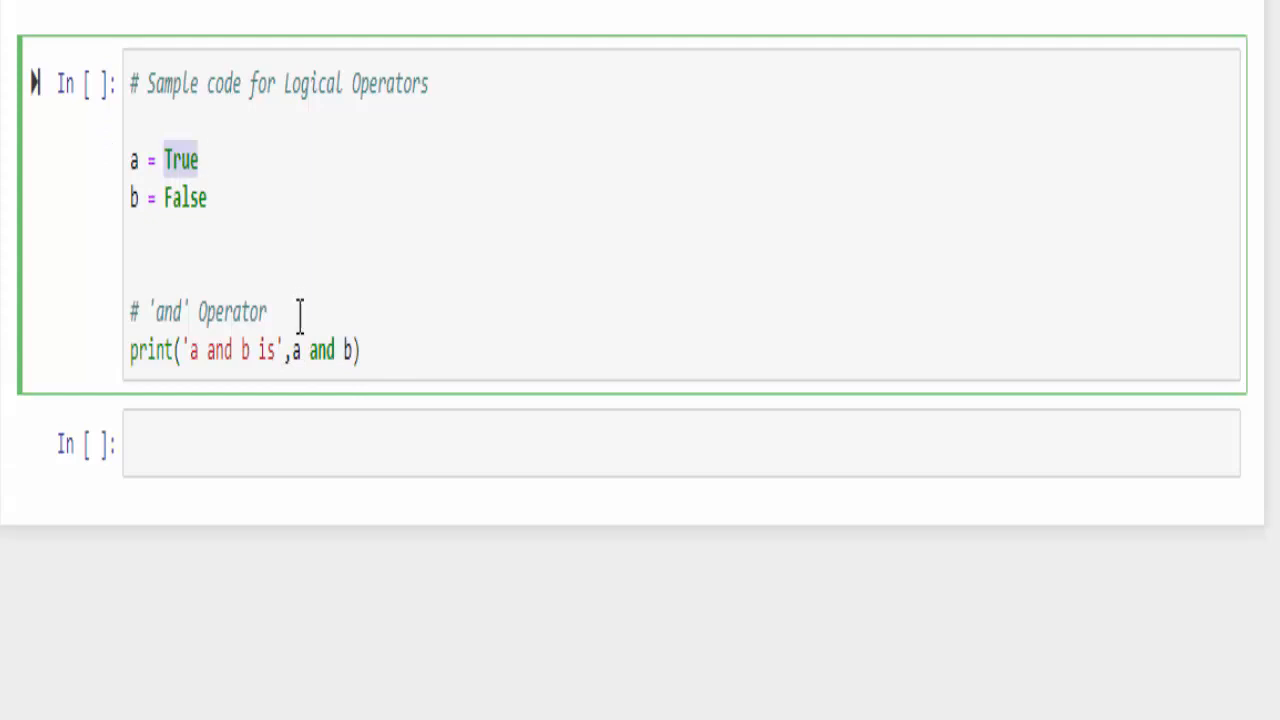
{"action": "left_click", "coordinate": [288, 350]}
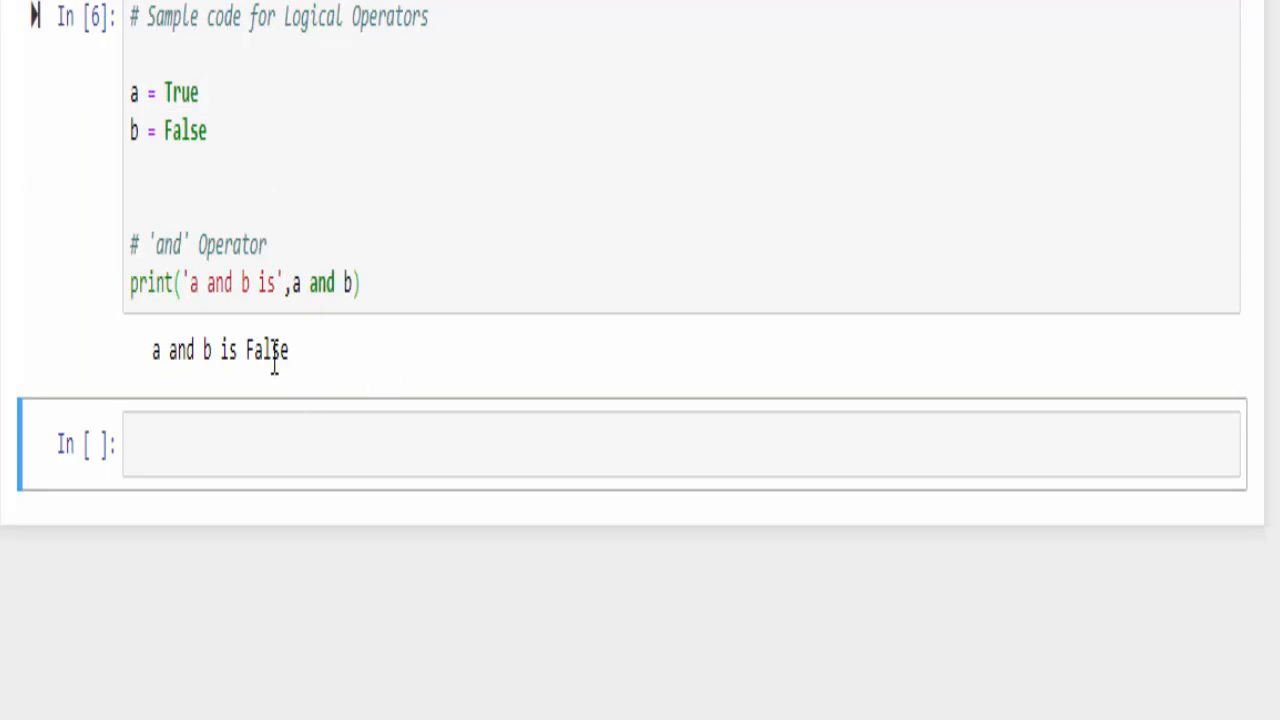
{"action": "type", "text": "x = 50"}
{"action": "left_click", "coordinate": [684, 206]}
{"action": "type", "text": "y= 100"}
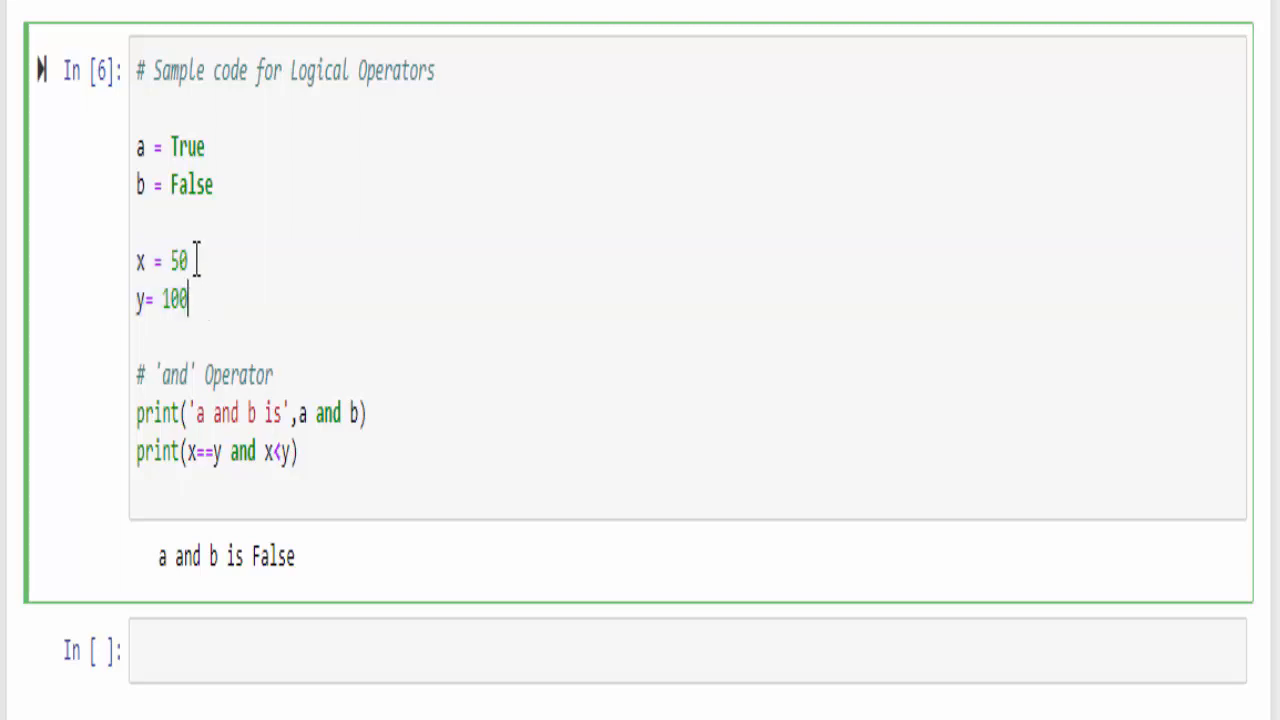
Select text in the logical operators cell while building the x = 50, y = 100 and/or examples
{"action": "left_click_drag", "start_coordinate": [136, 298], "coordinate": [188, 298]}
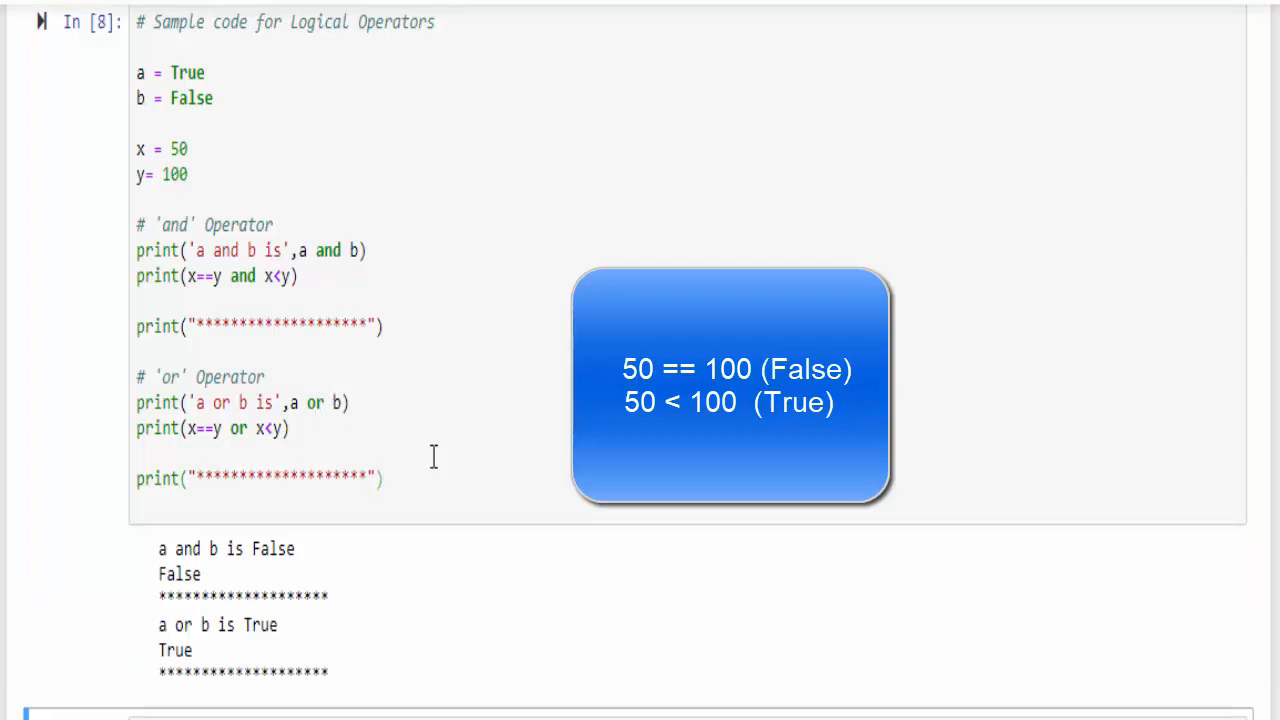
Add the not a, not x==y, not x<y examples and highlight the 'not a is False' result
{"action": "double_click", "coordinate": [268, 428]}
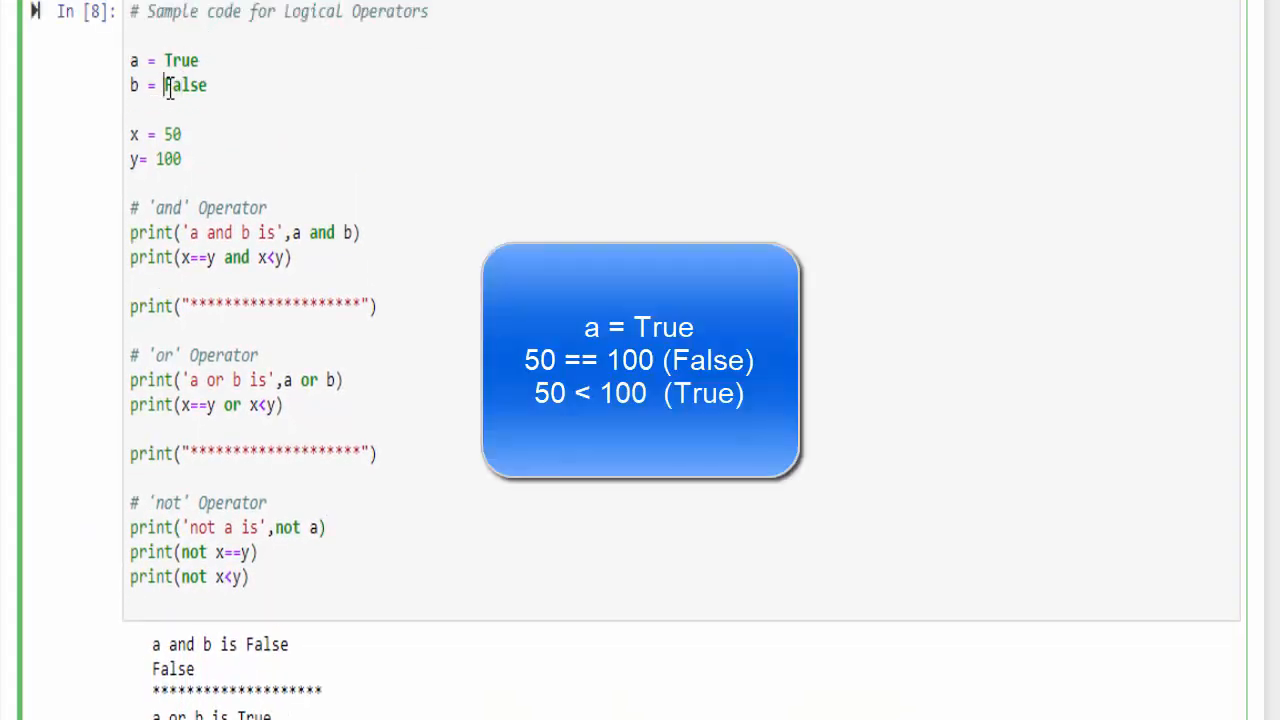
{"action": "scroll", "scroll_direction": "down", "scroll_amount": 3}
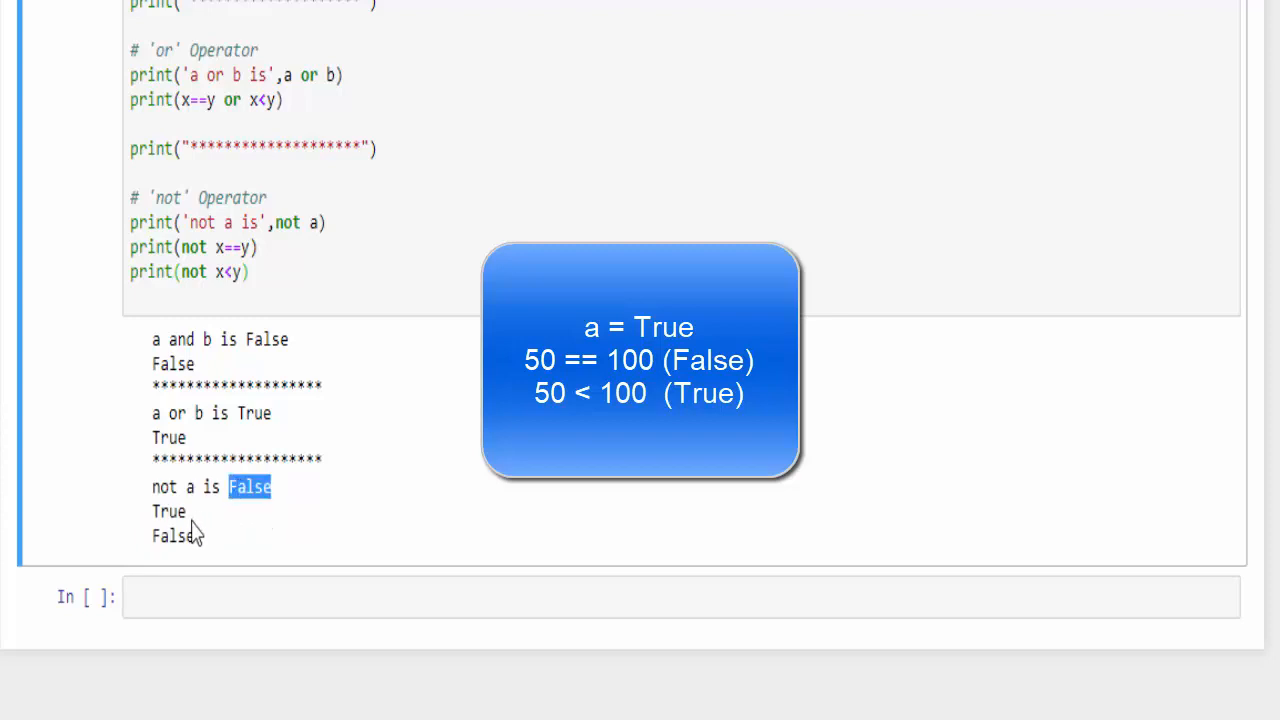
{"action": "double_click", "coordinate": [172, 536]}
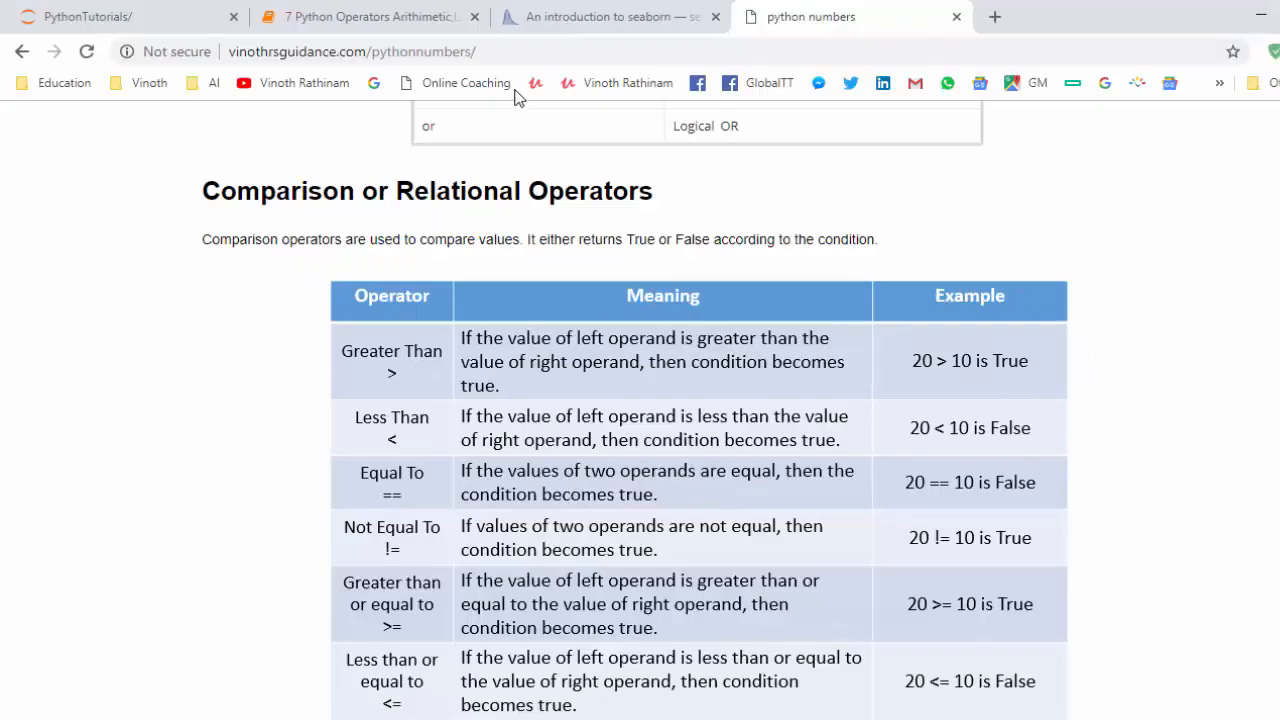
{"action": "mouse_move", "coordinate": [516, 184]}
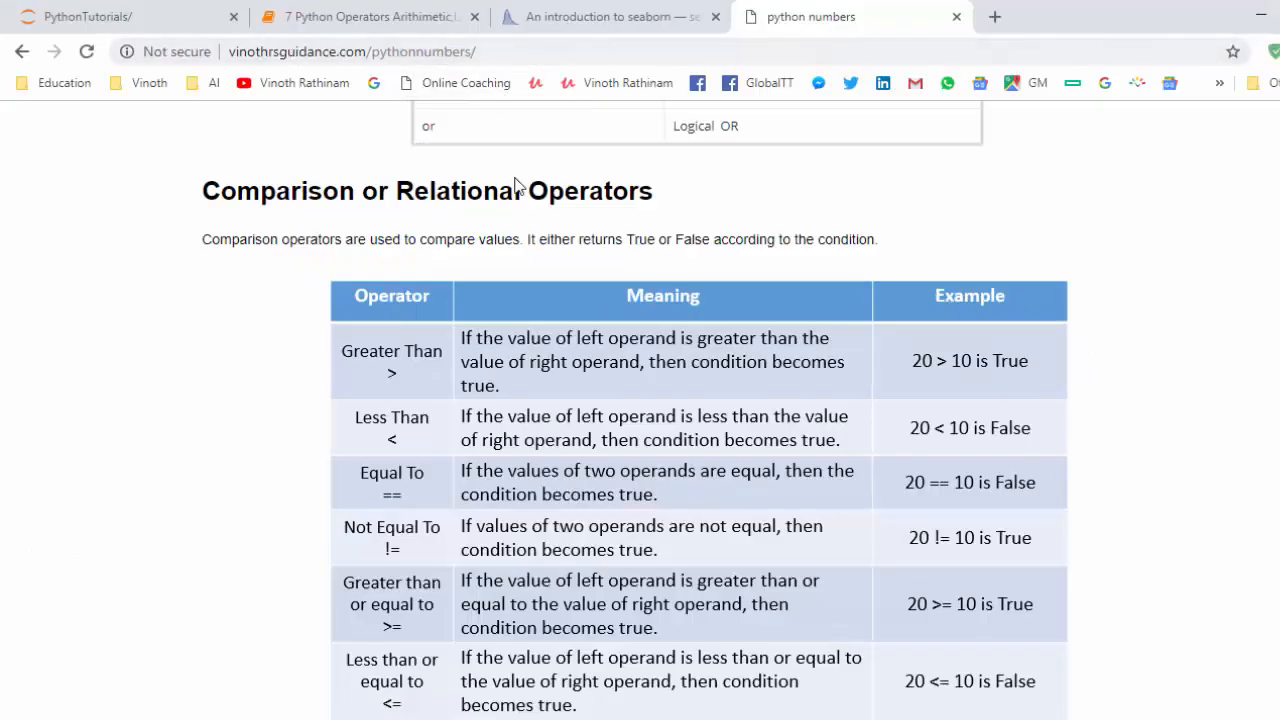
Scroll the python numbers page down through the comparison results to the Logical Operators table
{"action": "scroll", "scroll_direction": "down", "scroll_amount": 3}
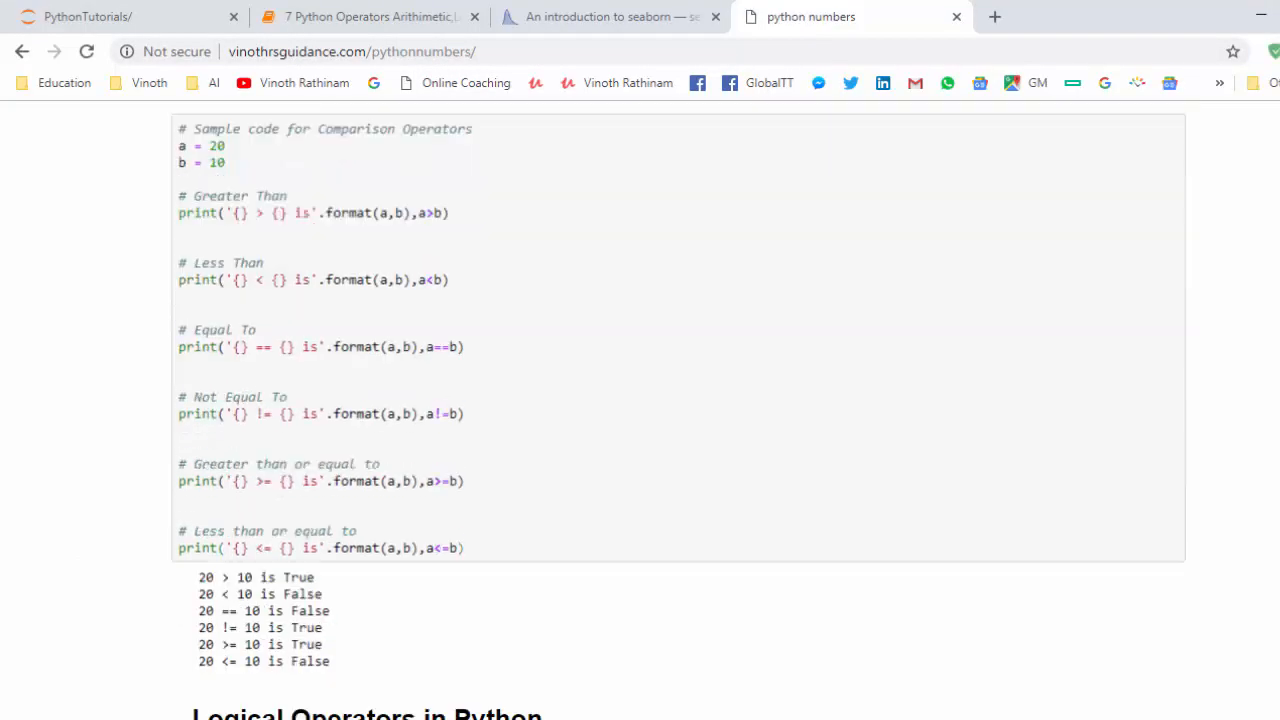
{"action": "scroll", "scroll_direction": "down", "scroll_amount": 3}
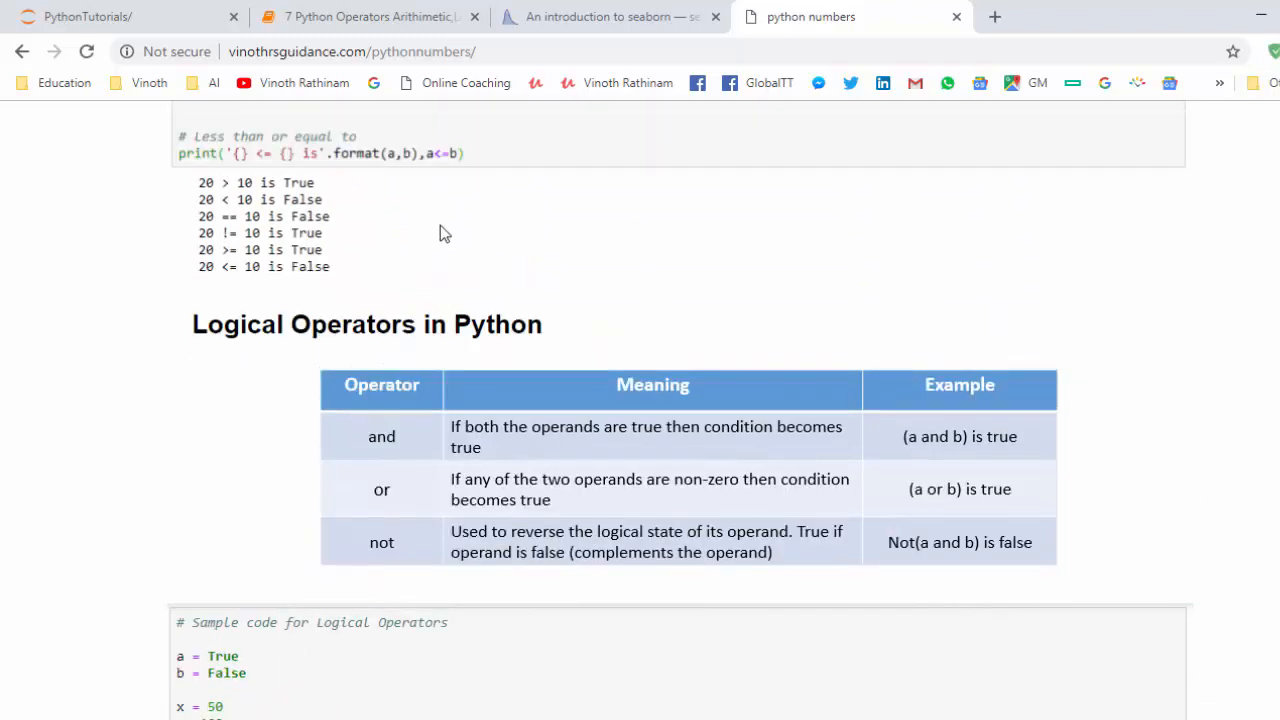